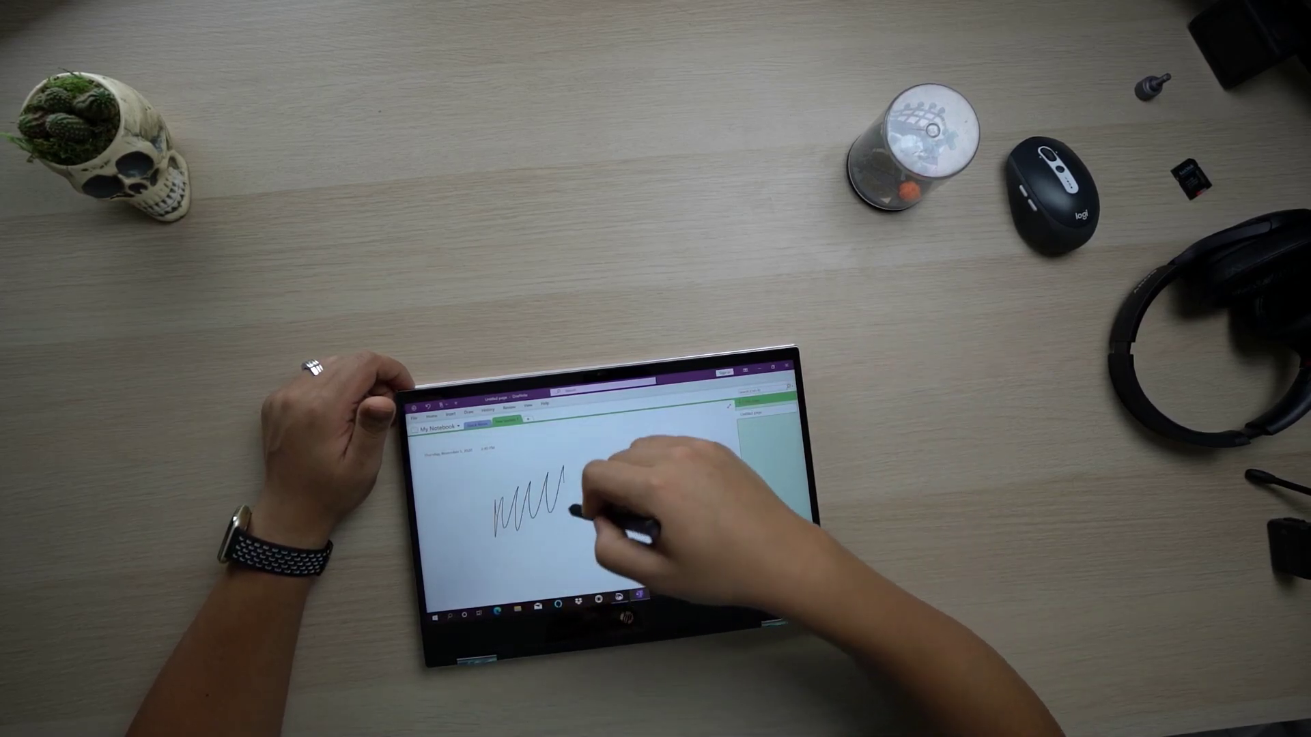
Step: Continue the zigzag pen stroke rightward across the page toward its right edge
drag(552, 501, 710, 452)
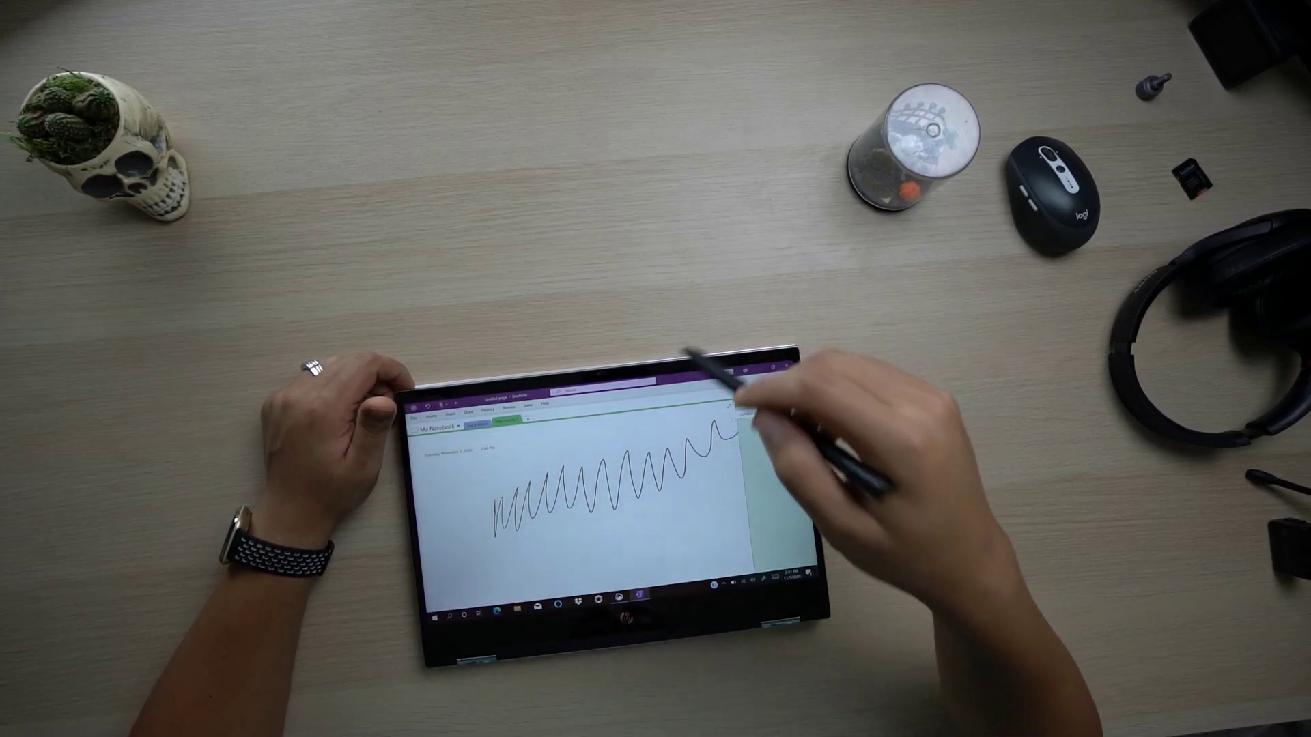